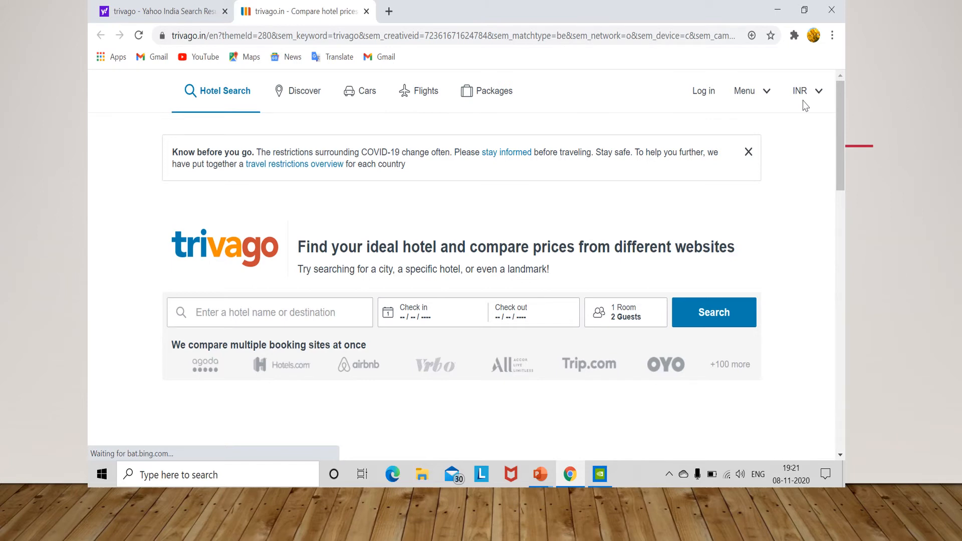
Step: Enter Punjab as the destination with check-in 8 Nov 2020 and check-out 9 Nov 2020
left_click(533, 289)
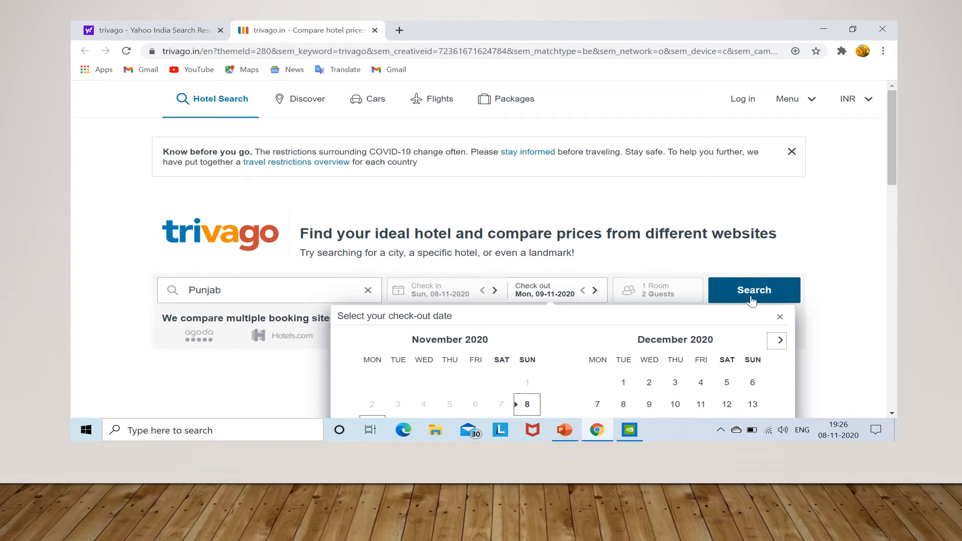
Step: Run the search to list Punjab hotels for 8–9 November 2020
left_click(754, 290)
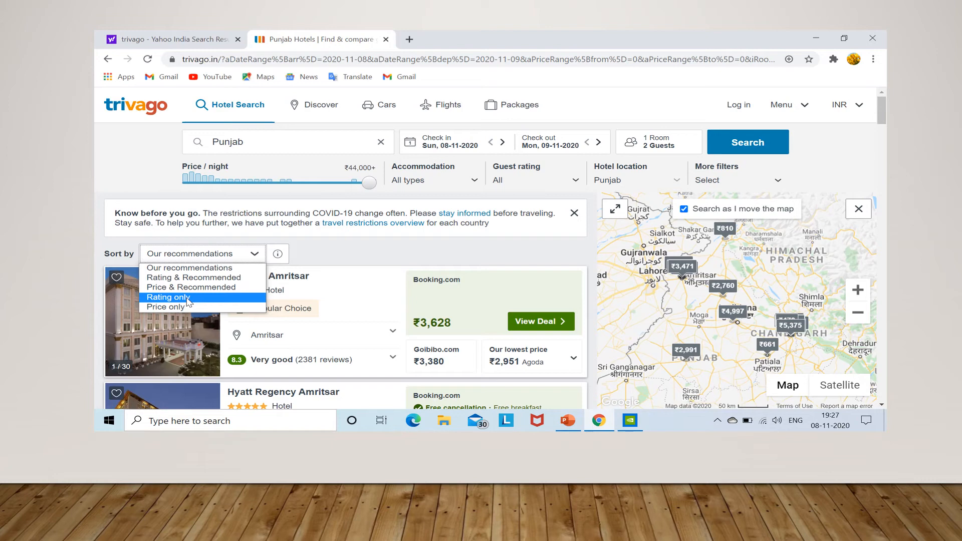
Step: Sort the Punjab results by 'Rating only', putting FabHotel Royal Villa (9.7) first
left_click(167, 297)
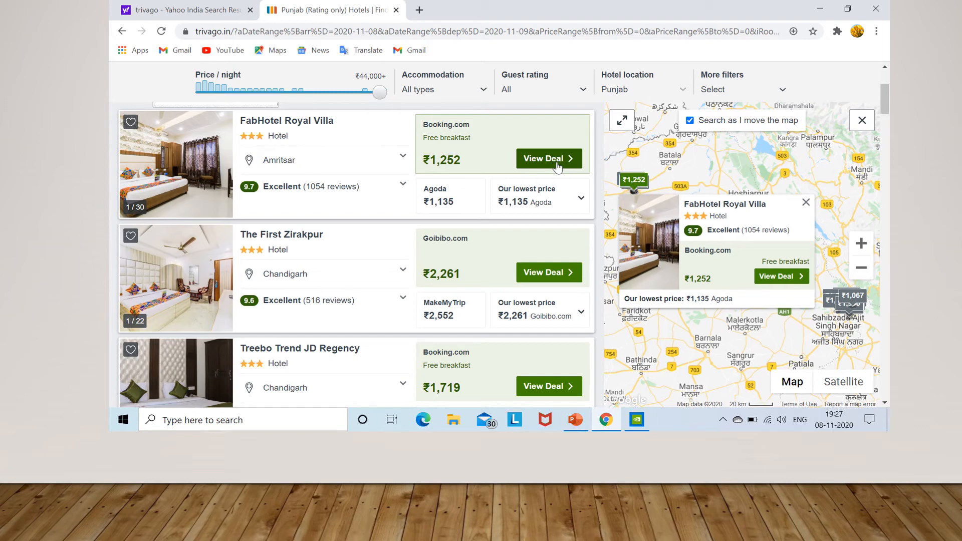
Step: Open FabHotel Royal Villa's View Deal to reach its Booking.com page
left_click(543, 158)
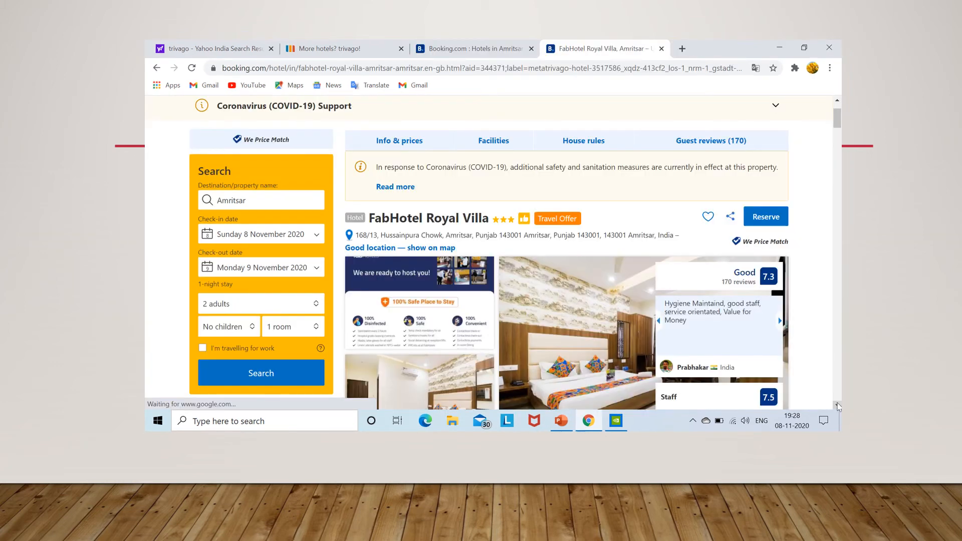
Step: Scroll down to the room types and prices, ranging ₹991 to ₹1,424 per night
scroll("down", 3)
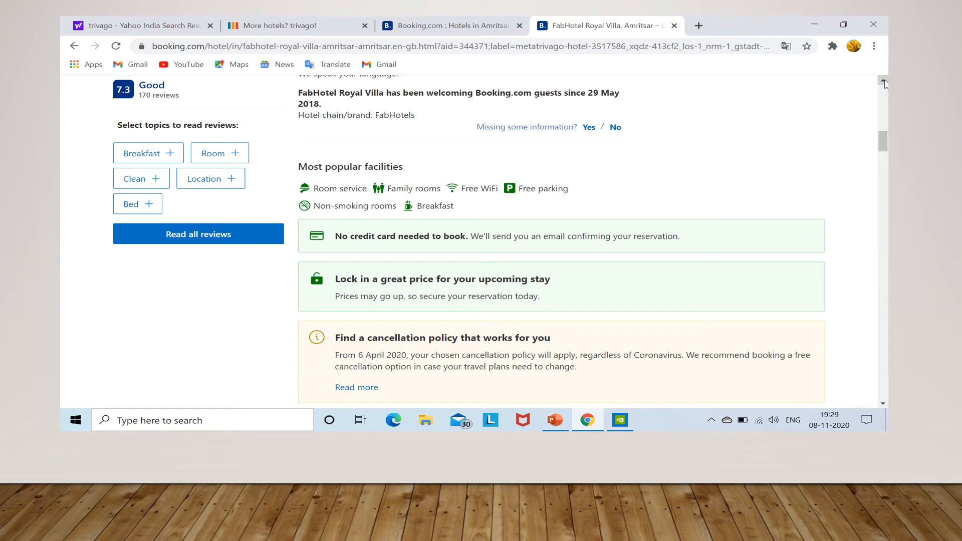
scroll("down", 3)
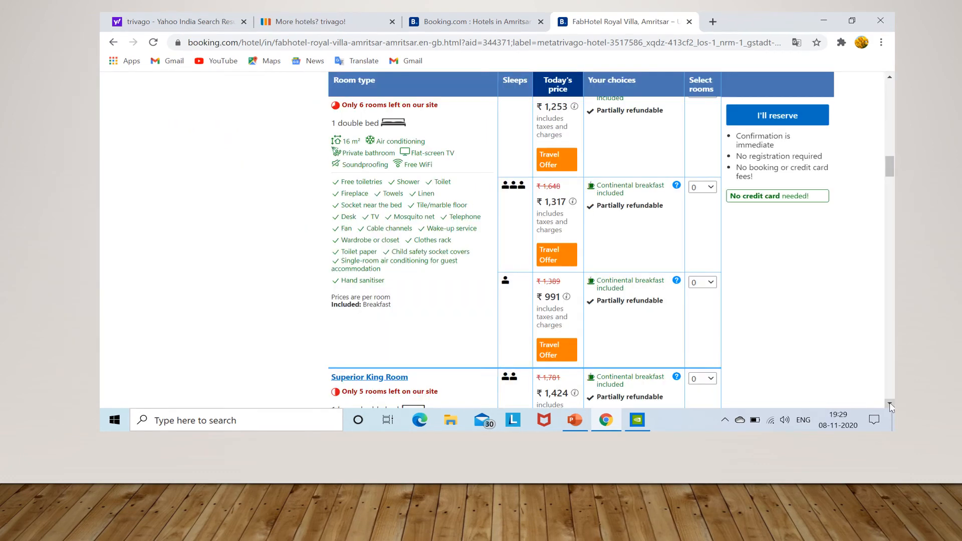